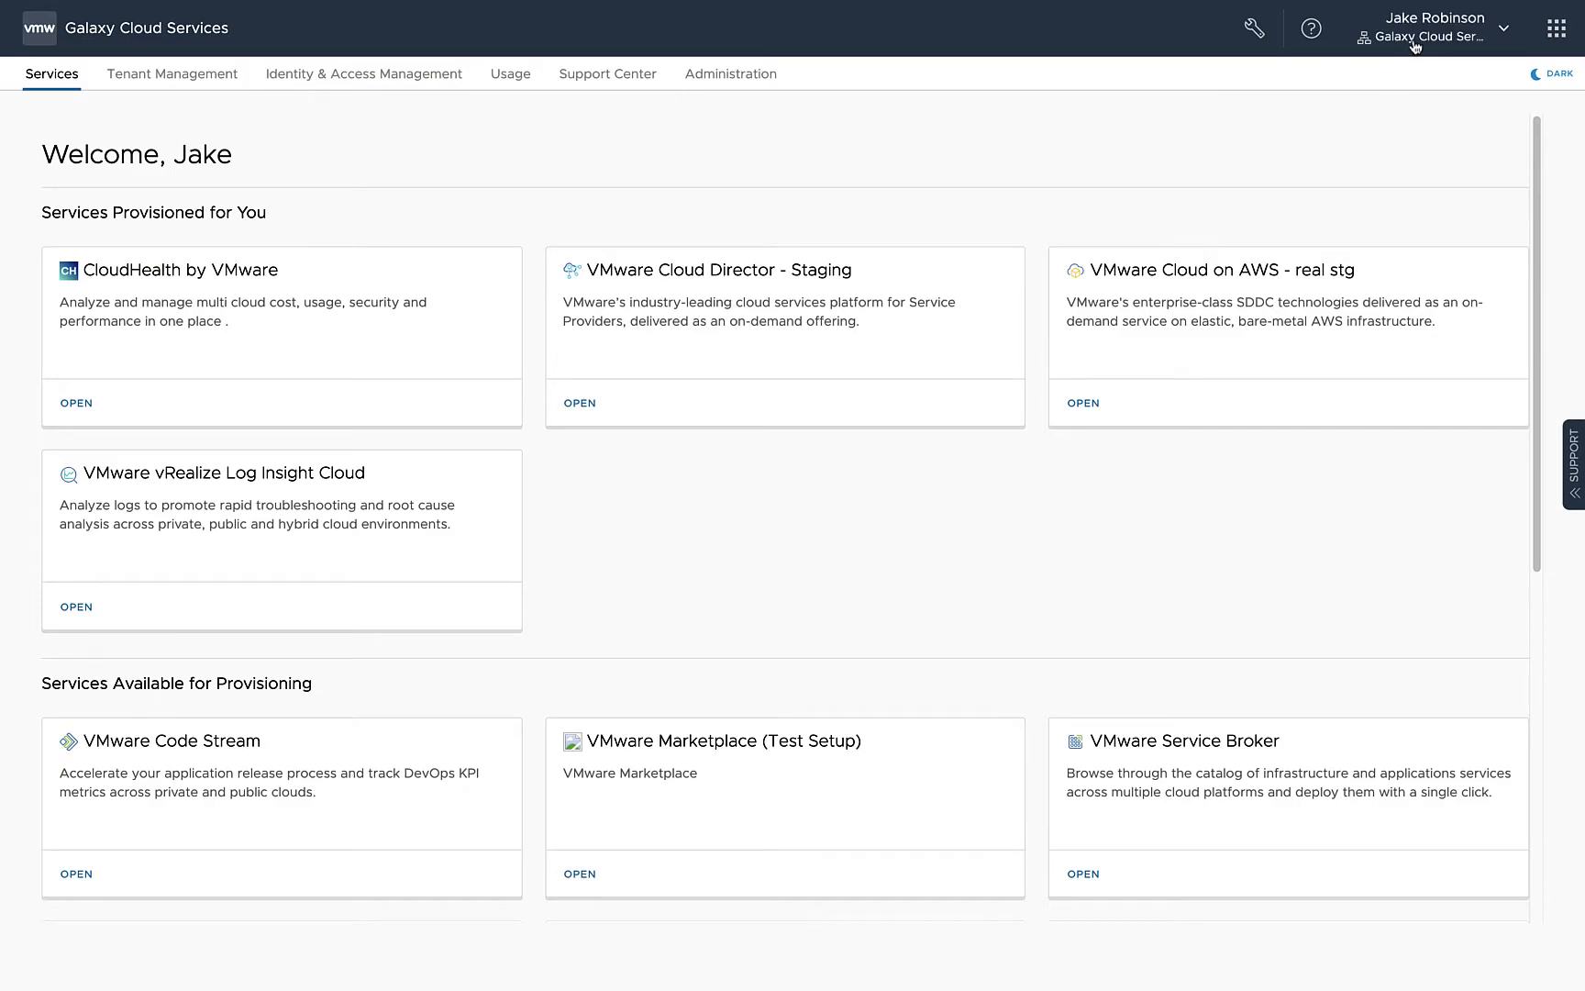
View the Organization details page for Galaxy Cloud Services from the header account menu
click(1431, 27)
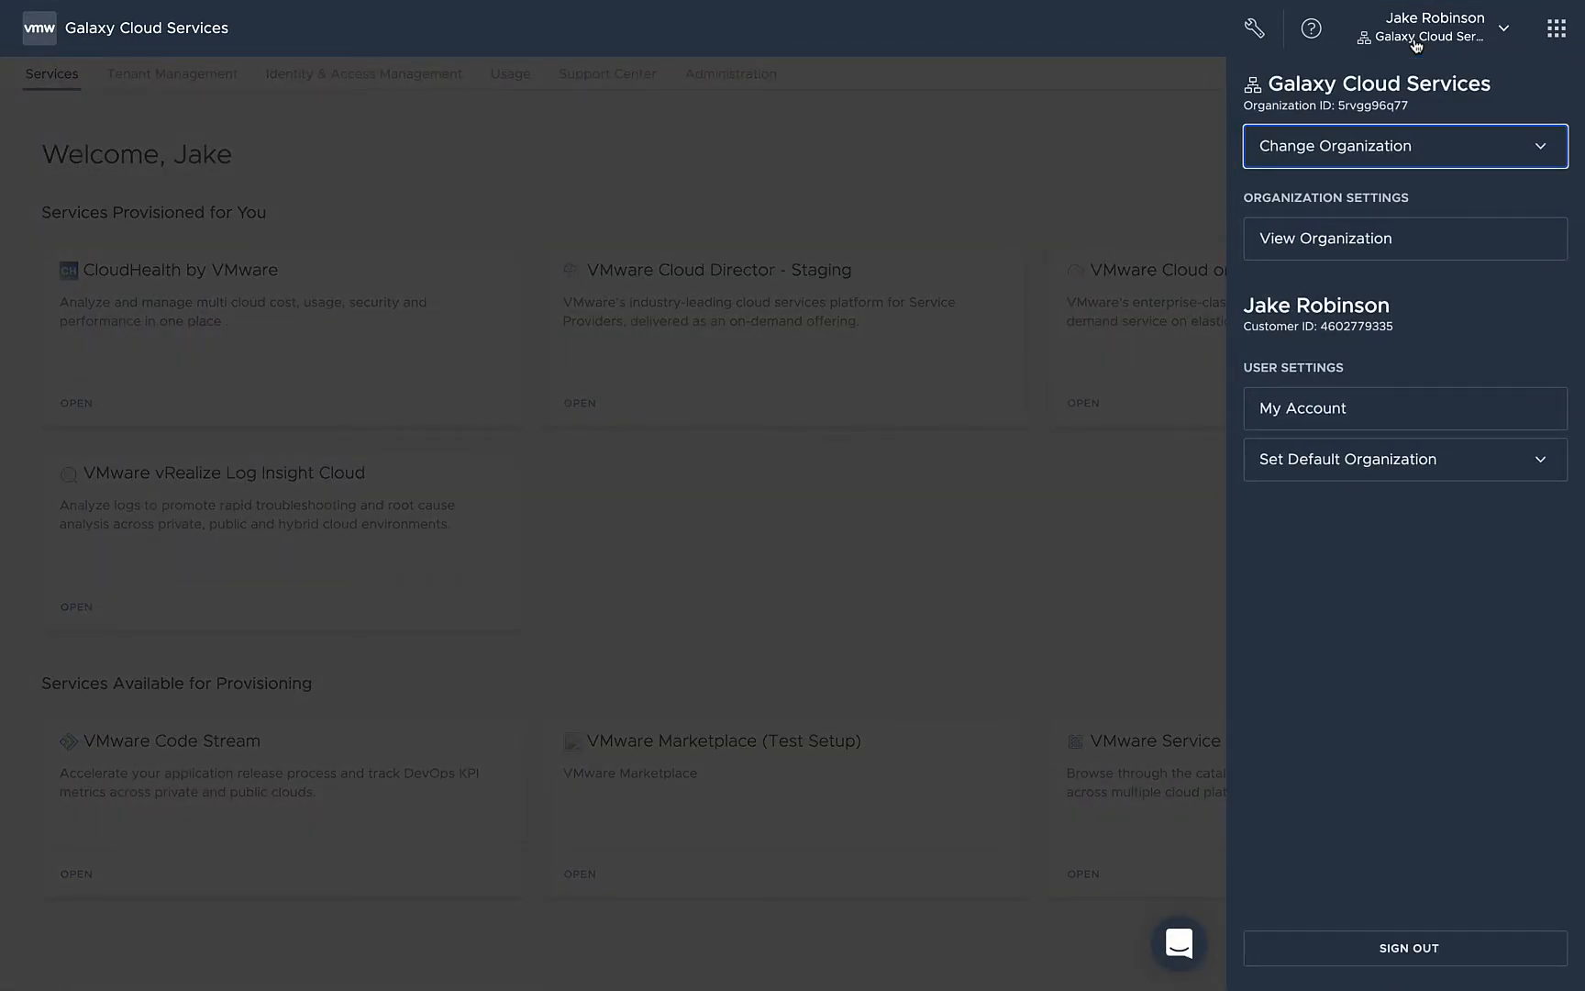
click(1325, 239)
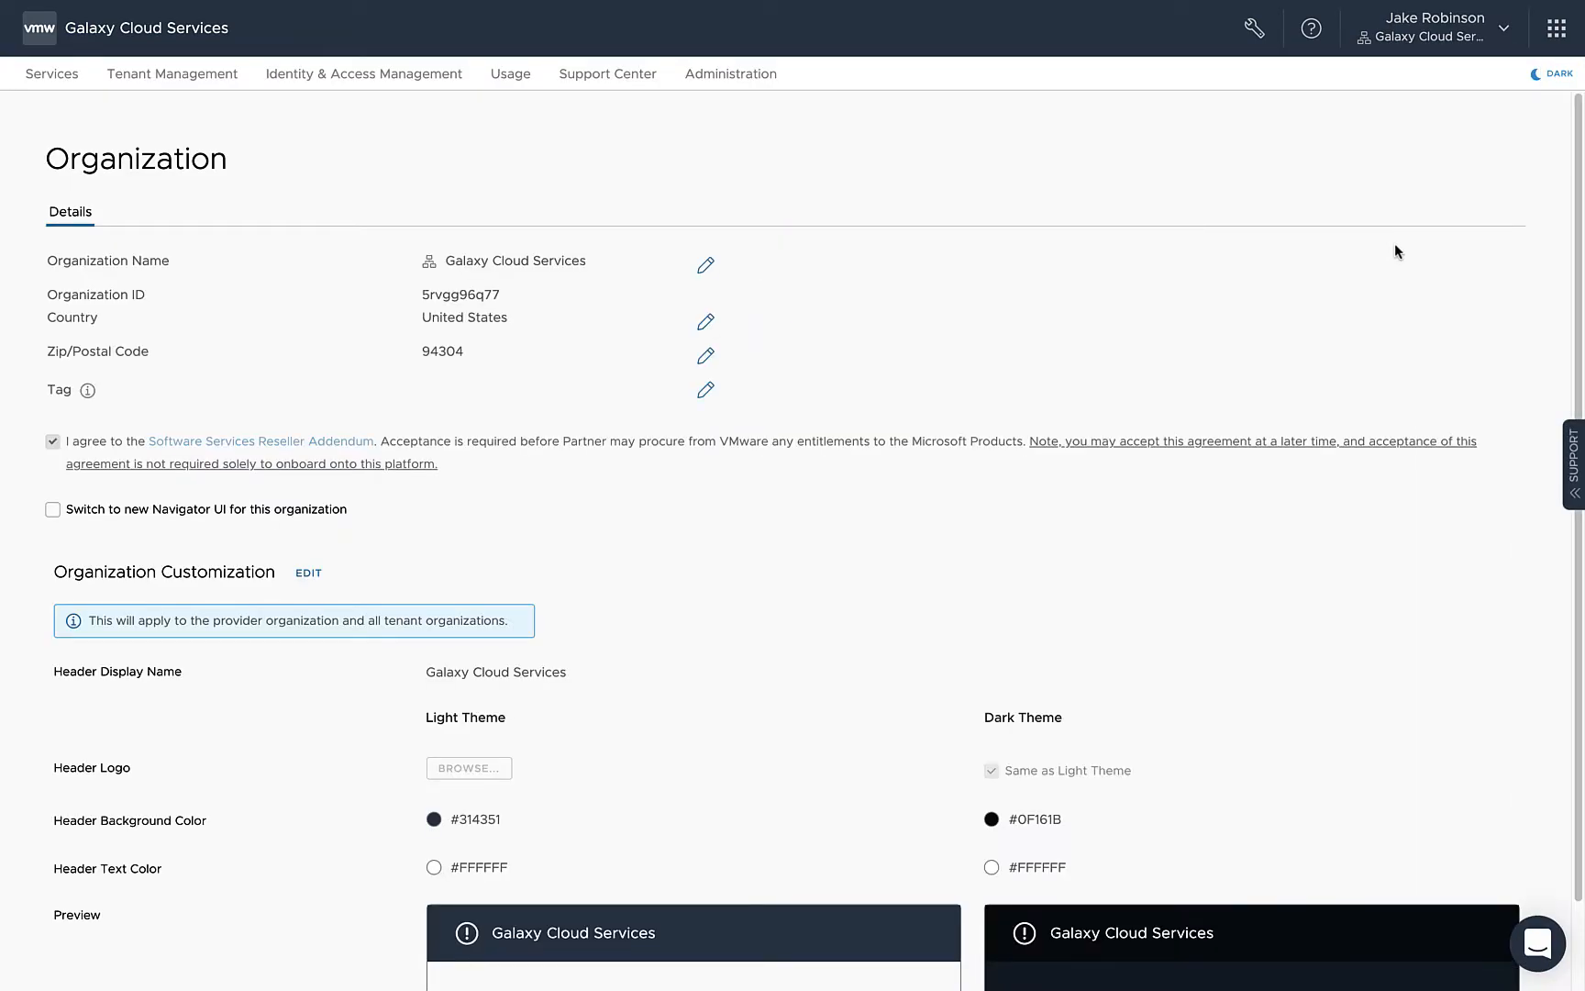
mouse_move(250, 497)
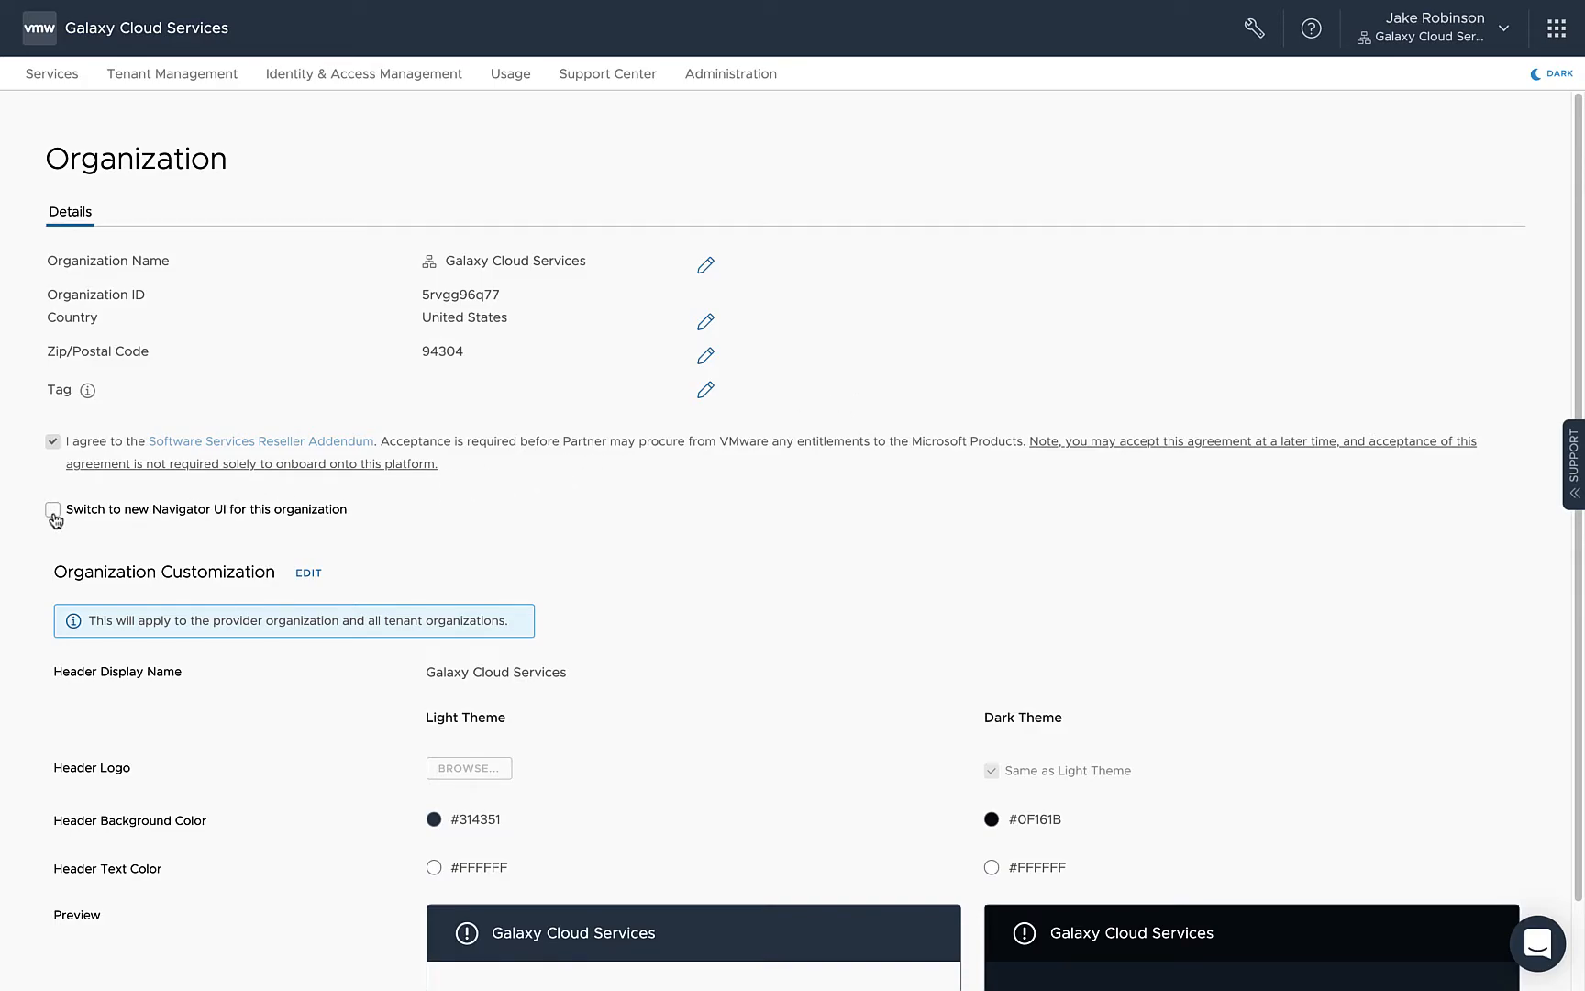
Enable 'Switch to new Navigator UI for this organization' for Galaxy Cloud Services
click(53, 510)
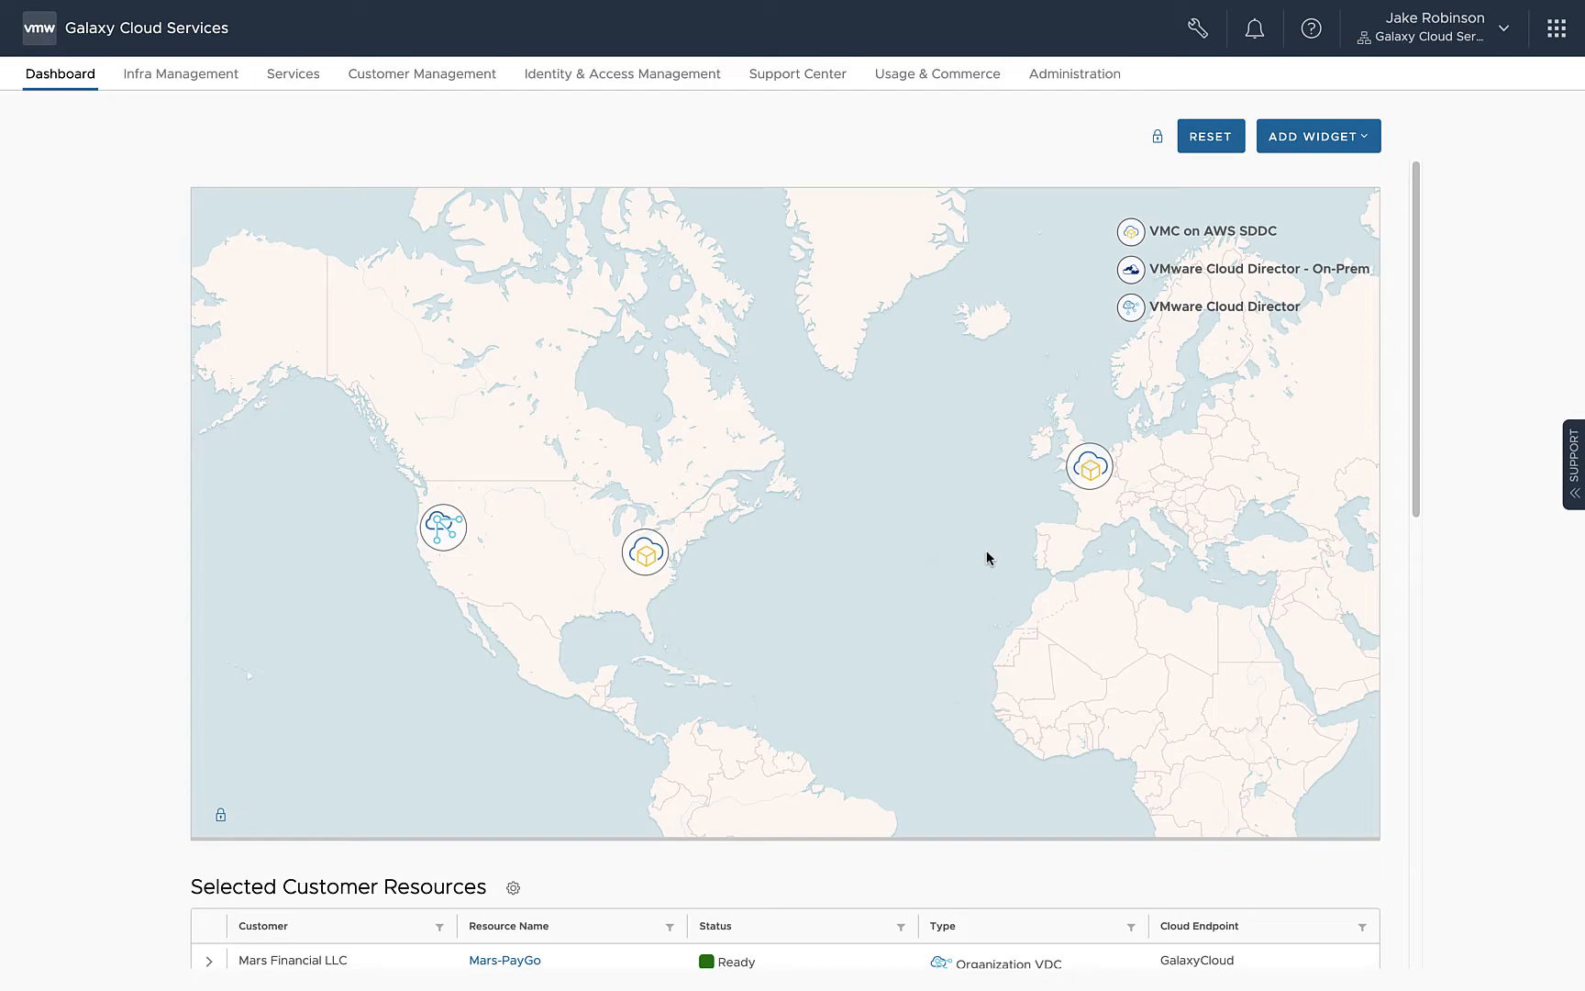
Change the working organization to Mars Financial LLC via Change Organization
click(1433, 27)
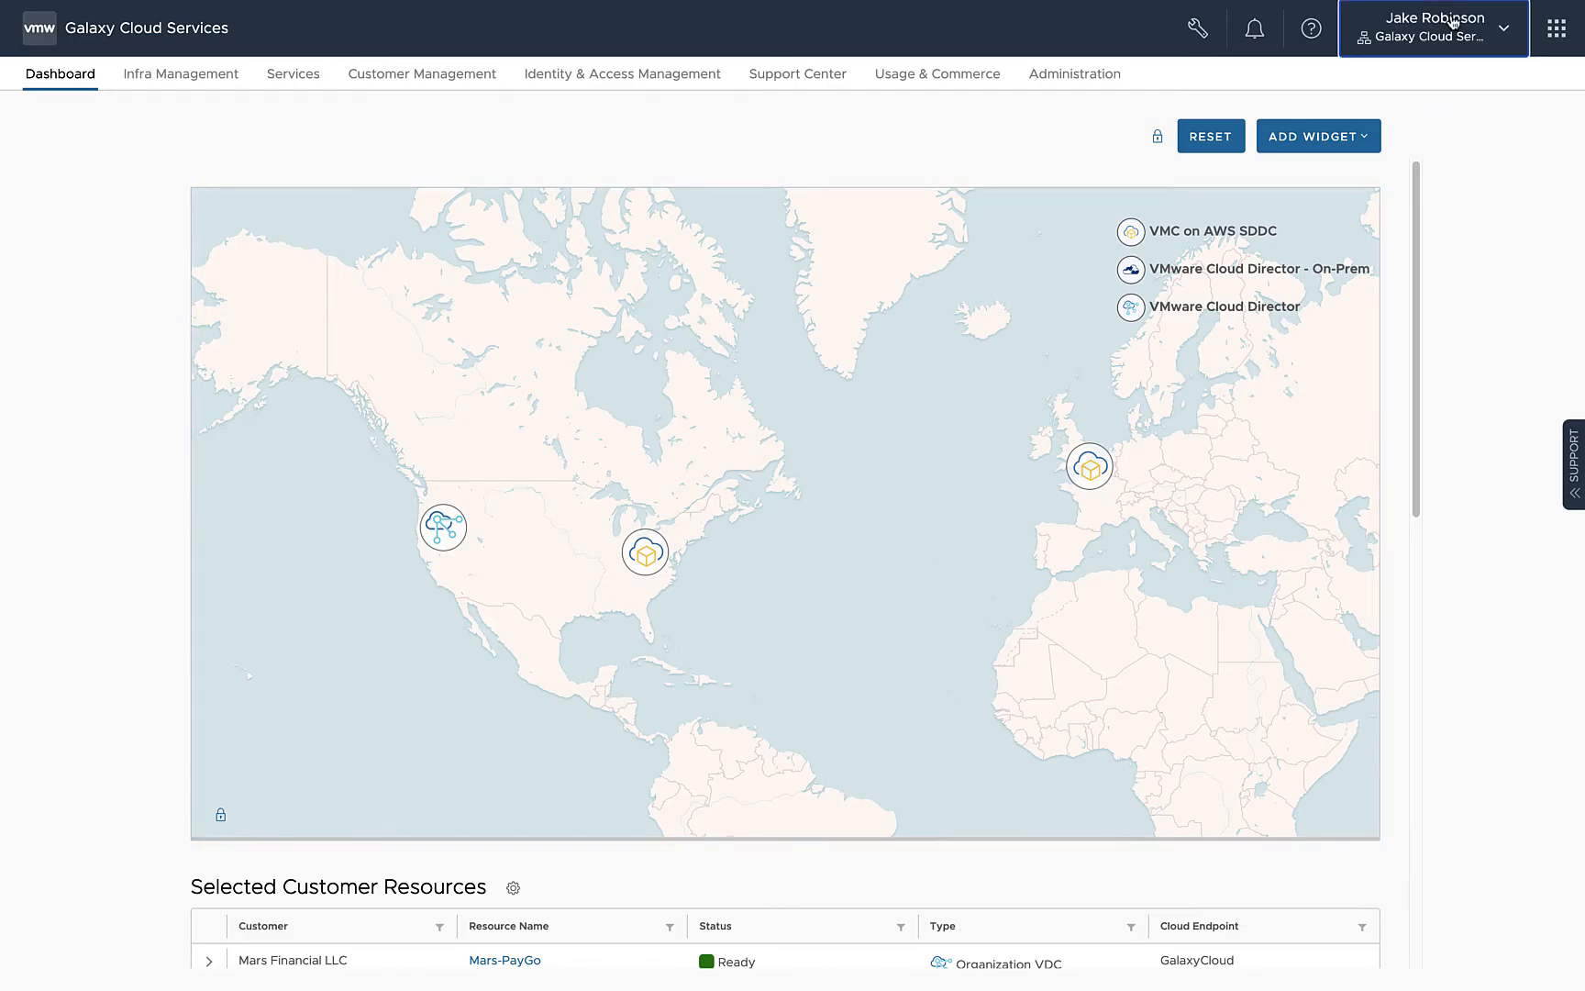
click(1431, 28)
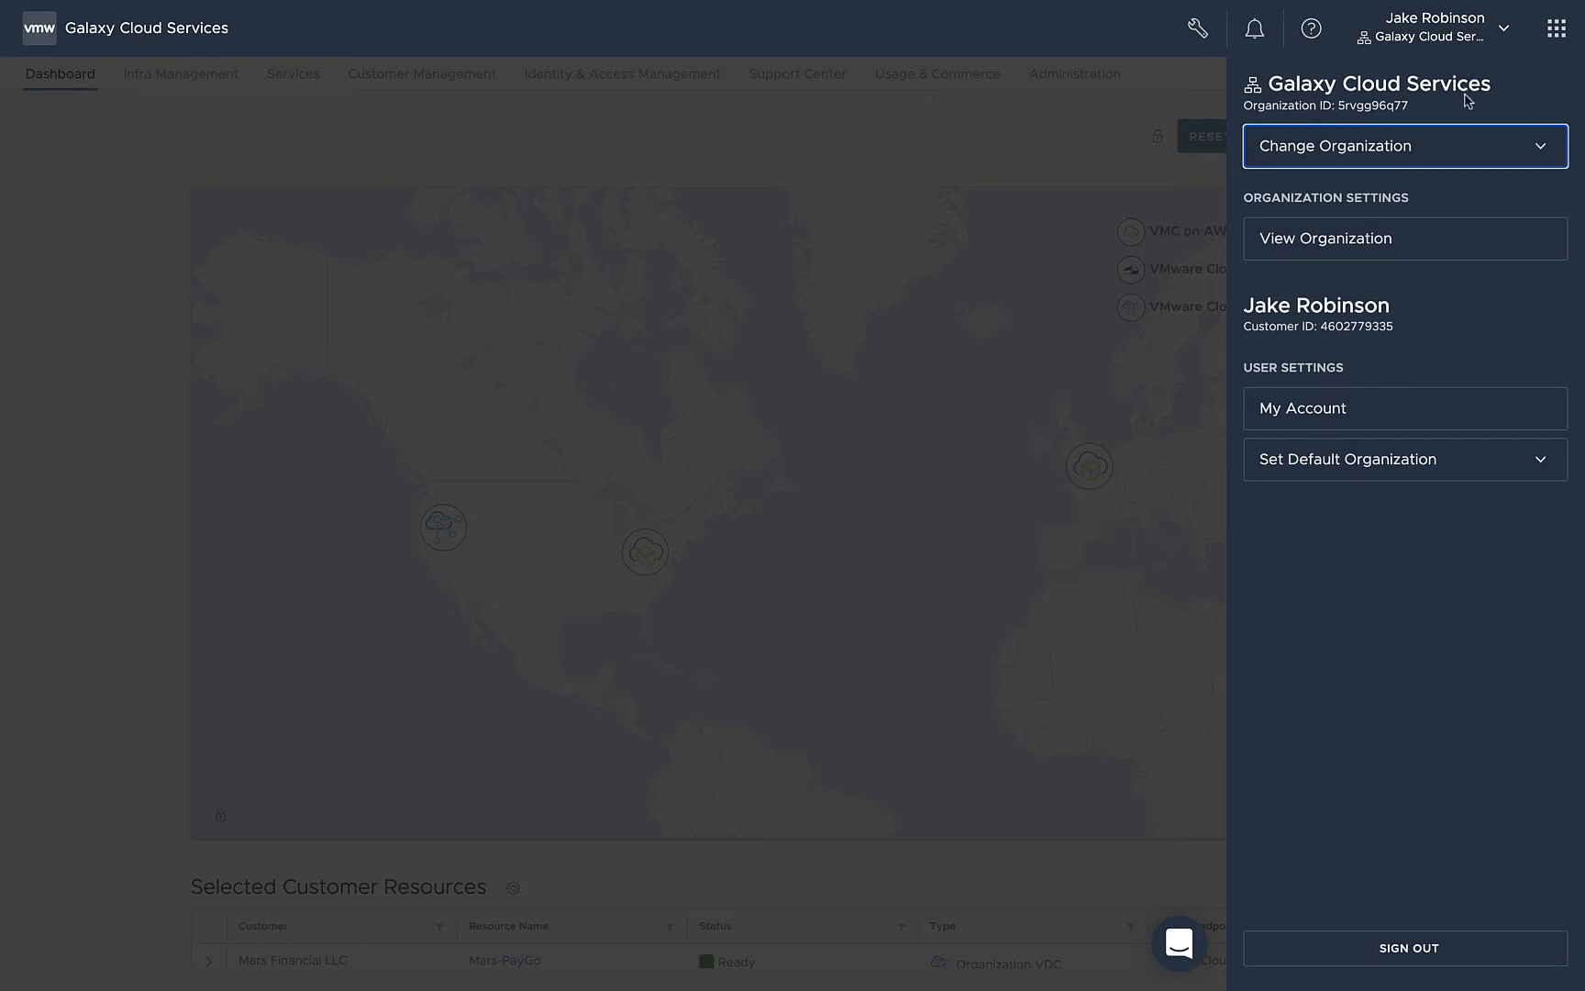
click(1404, 145)
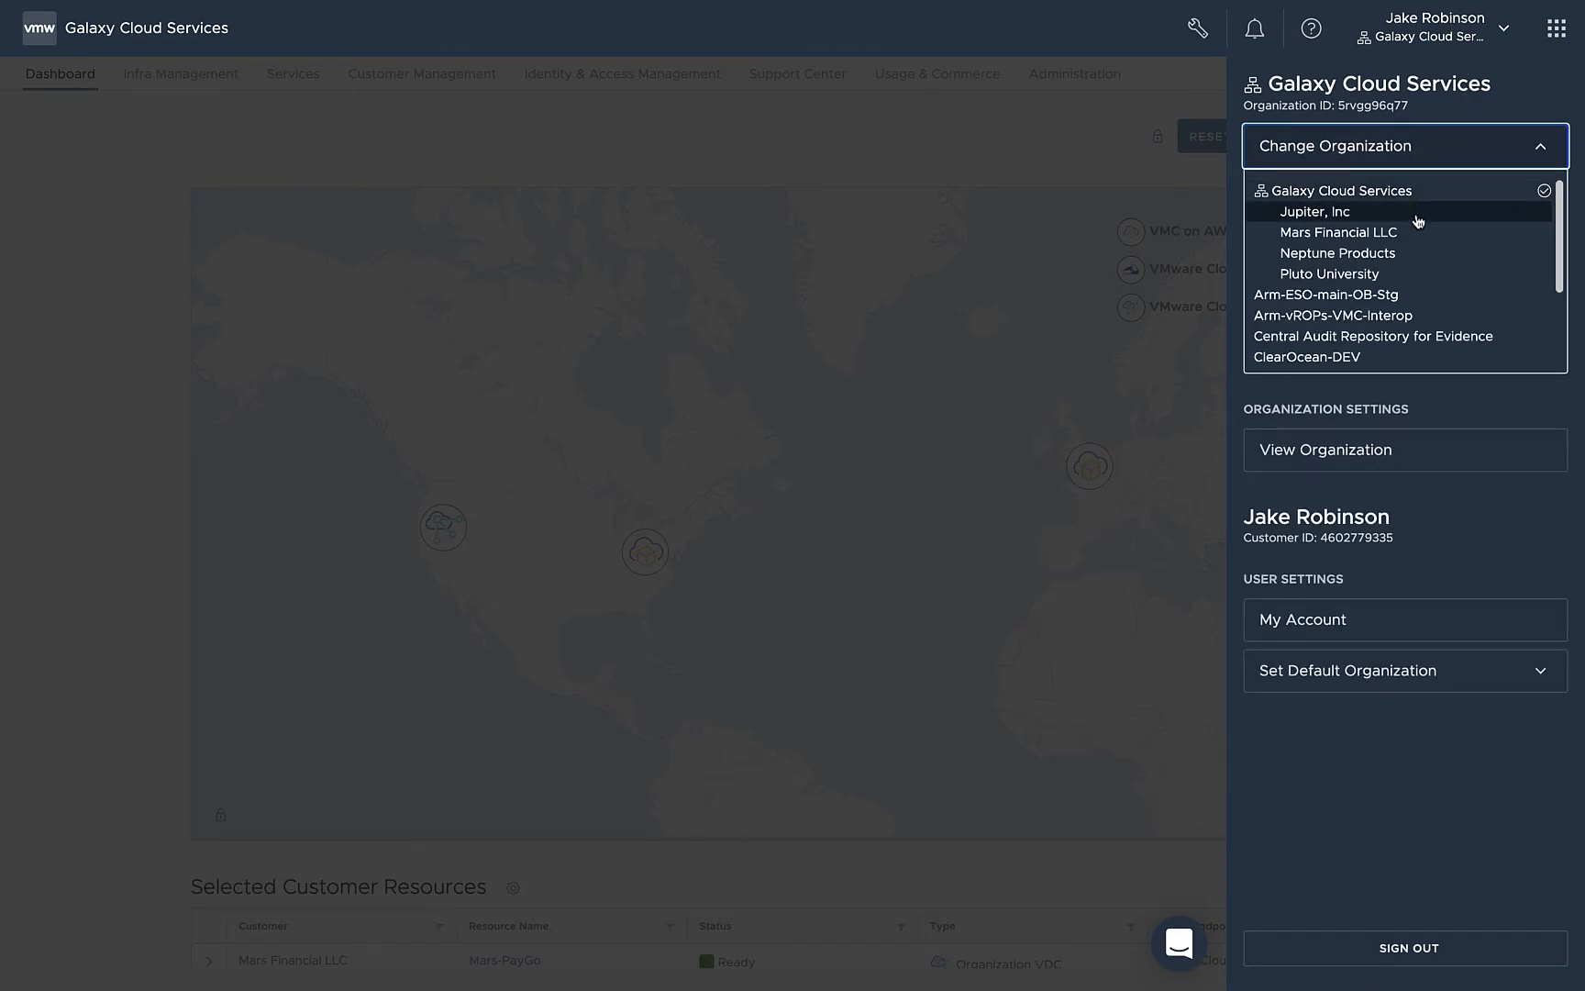
click(1314, 211)
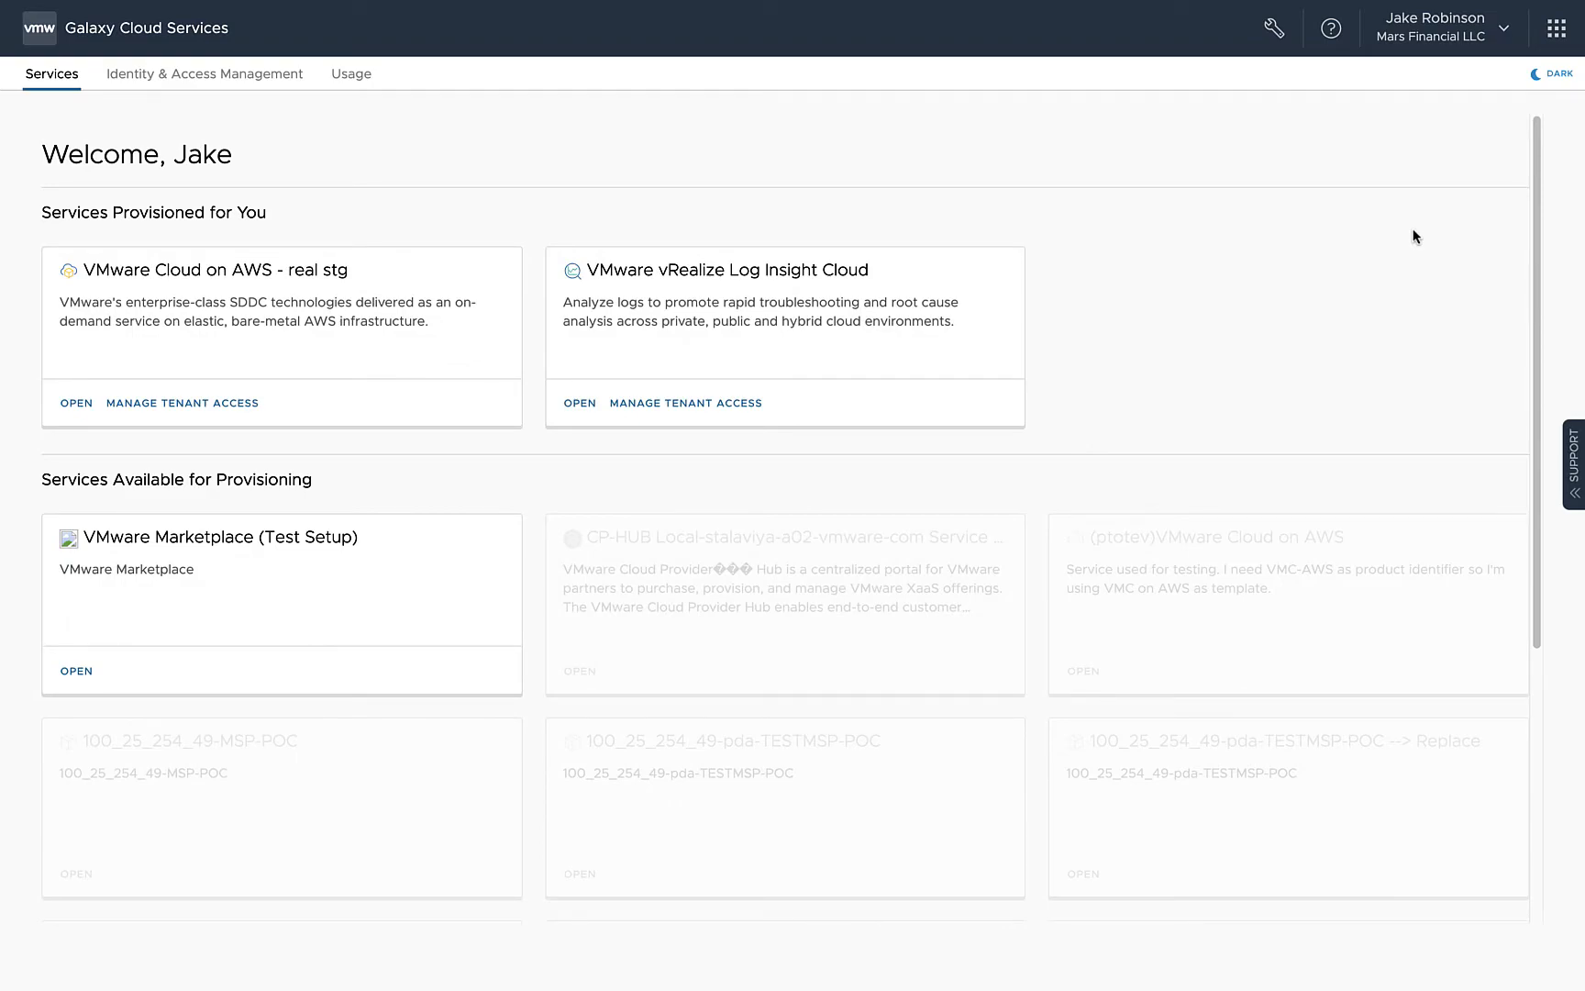
View the Organization details page for Mars Financial LLC from the account menu
click(1436, 28)
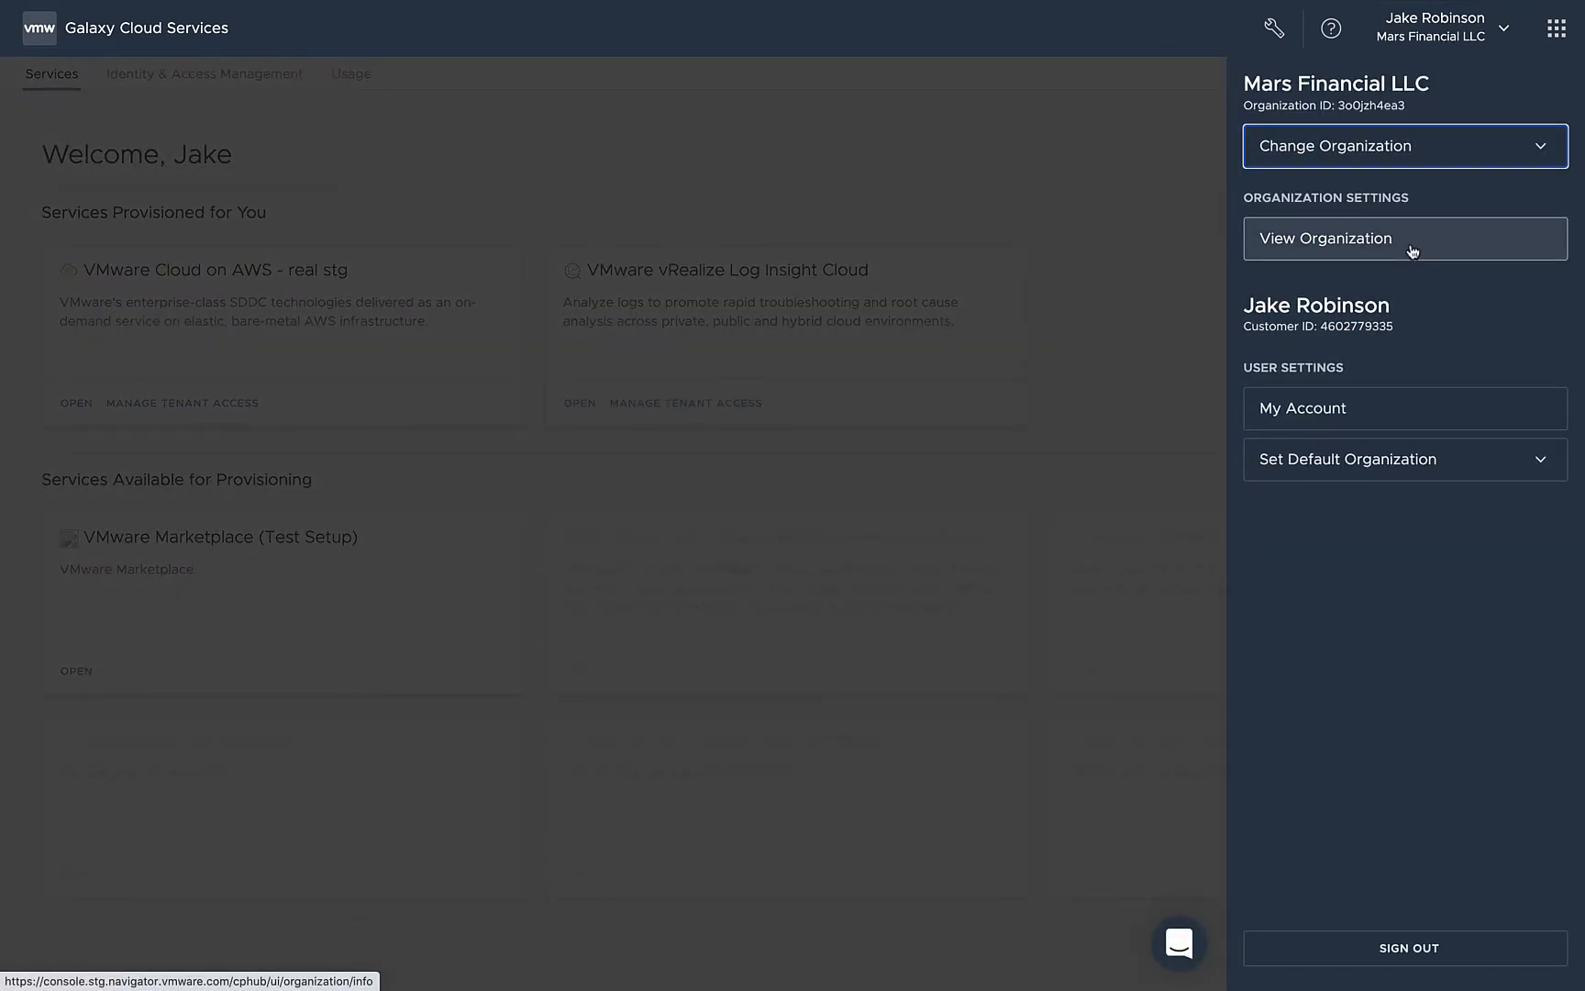
click(1325, 239)
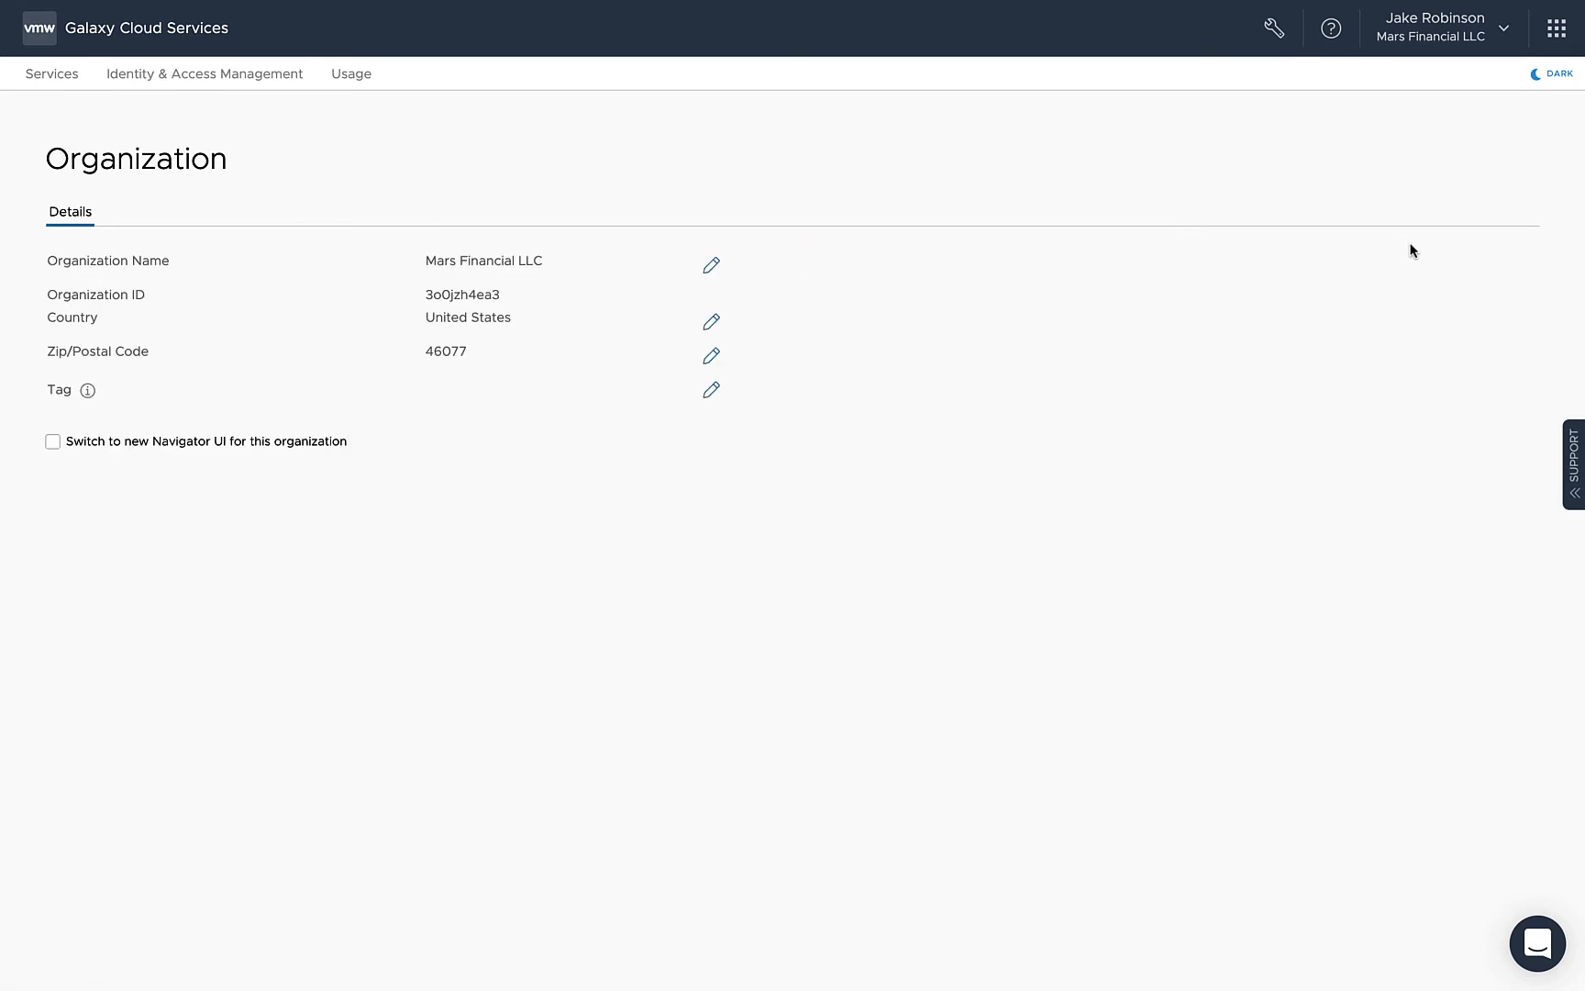
mouse_move(1340, 273)
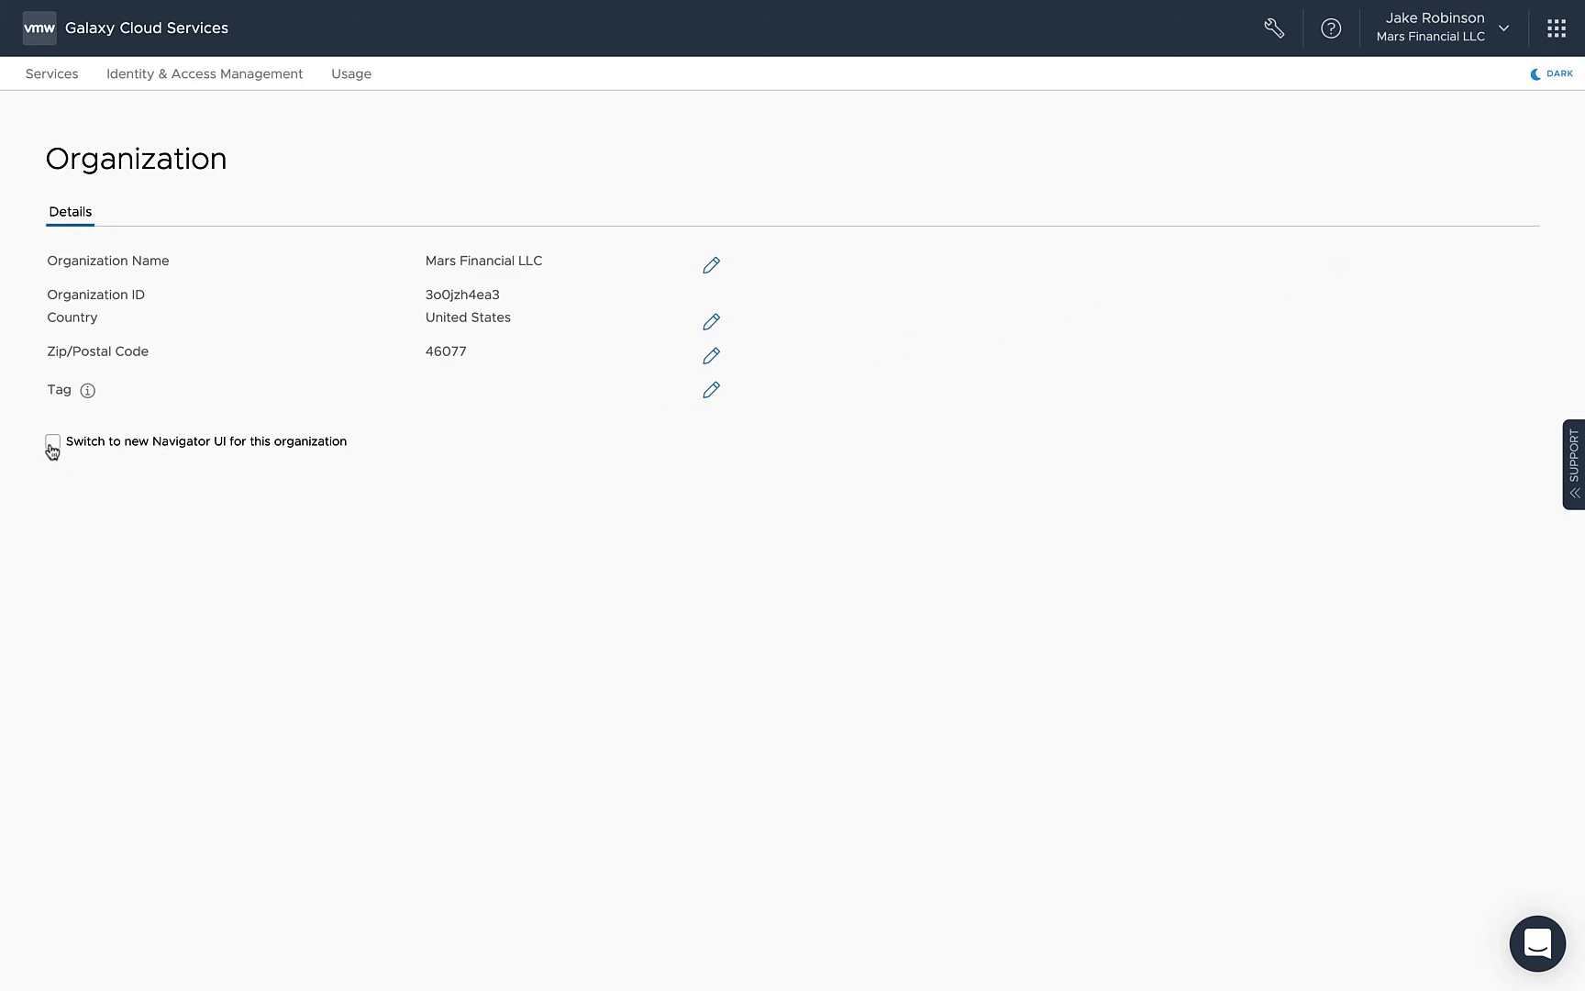
Enable the new Navigator UI for Mars Financial LLC and confirm with Continue
click(51, 442)
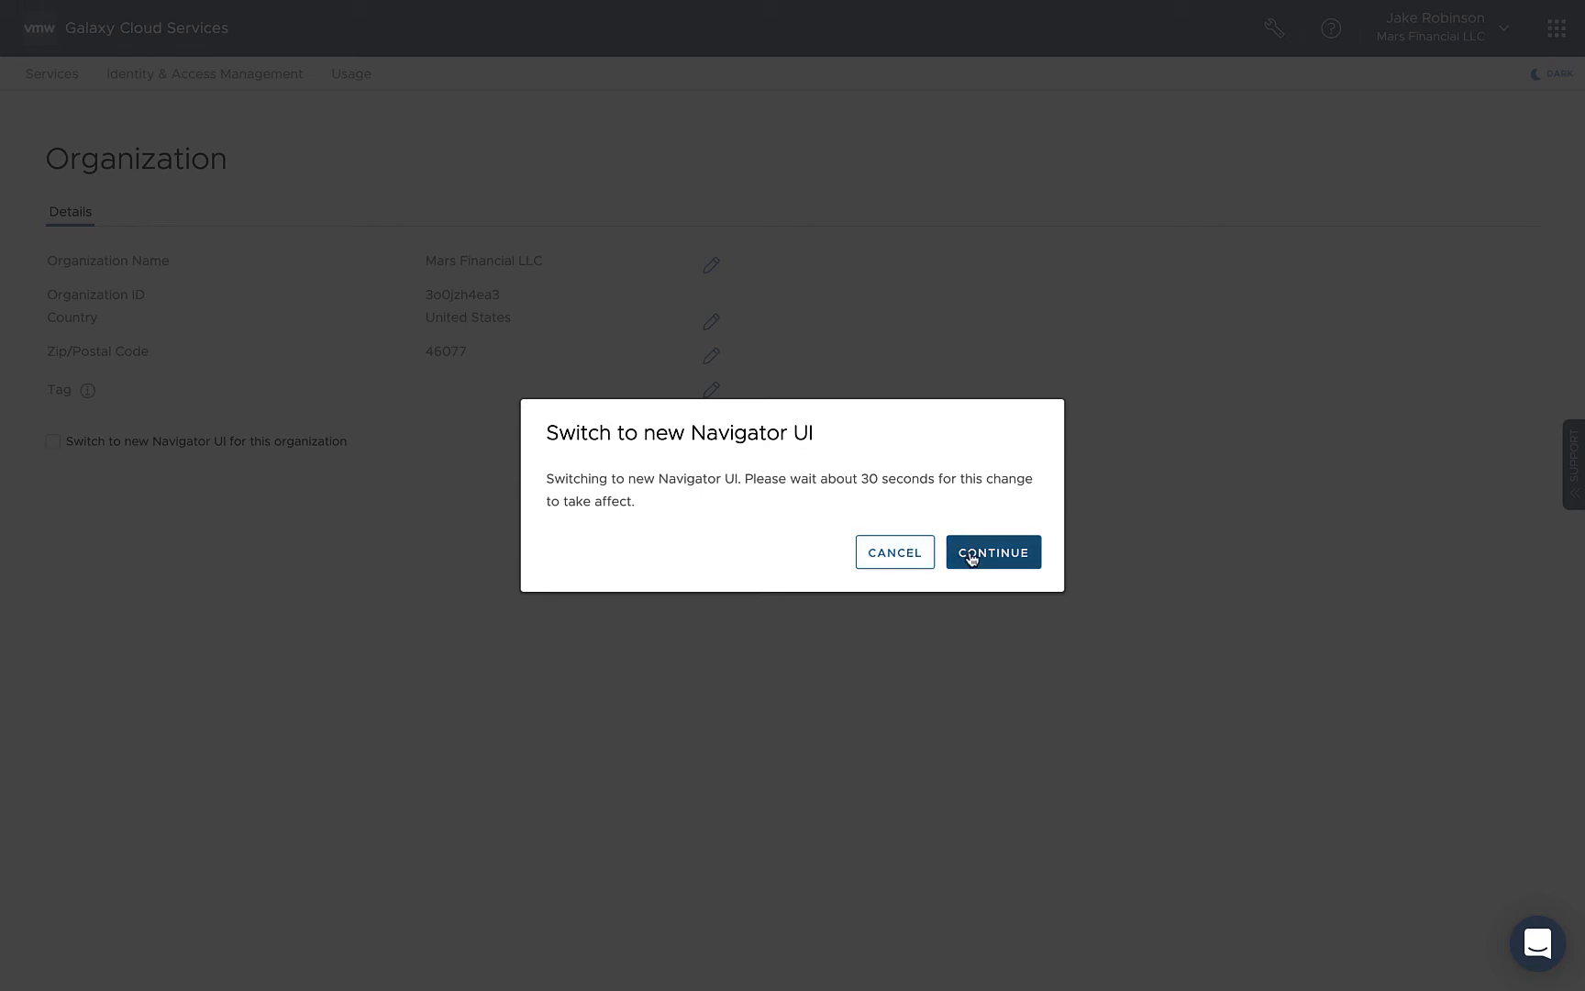
click(993, 552)
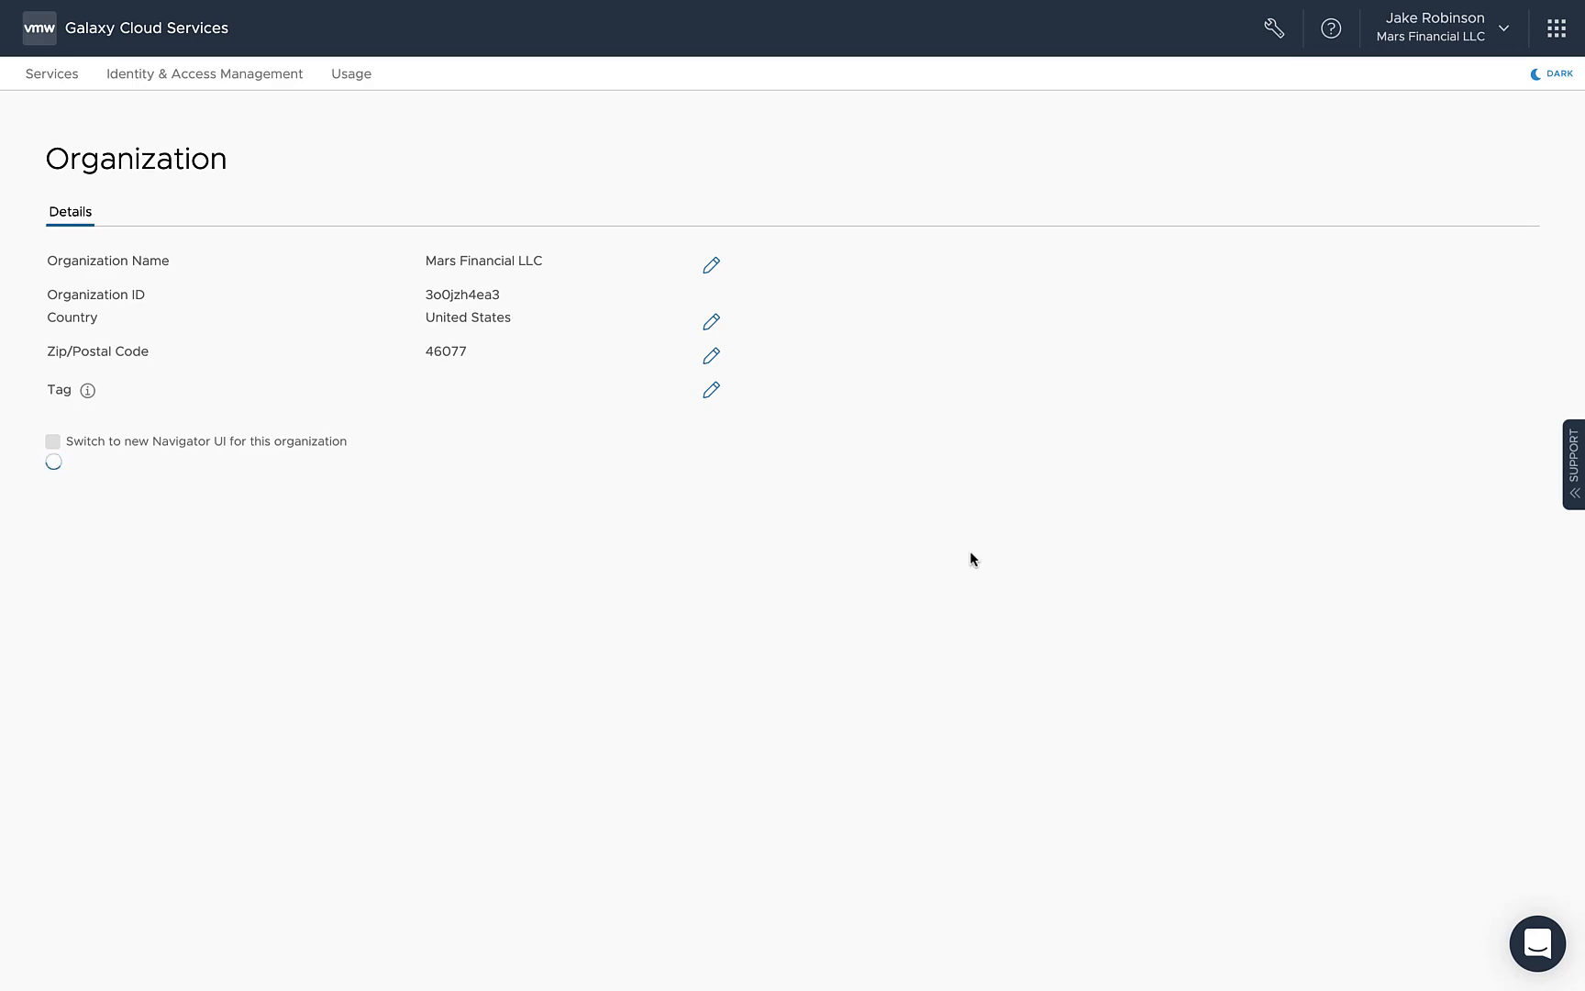
click(54, 440)
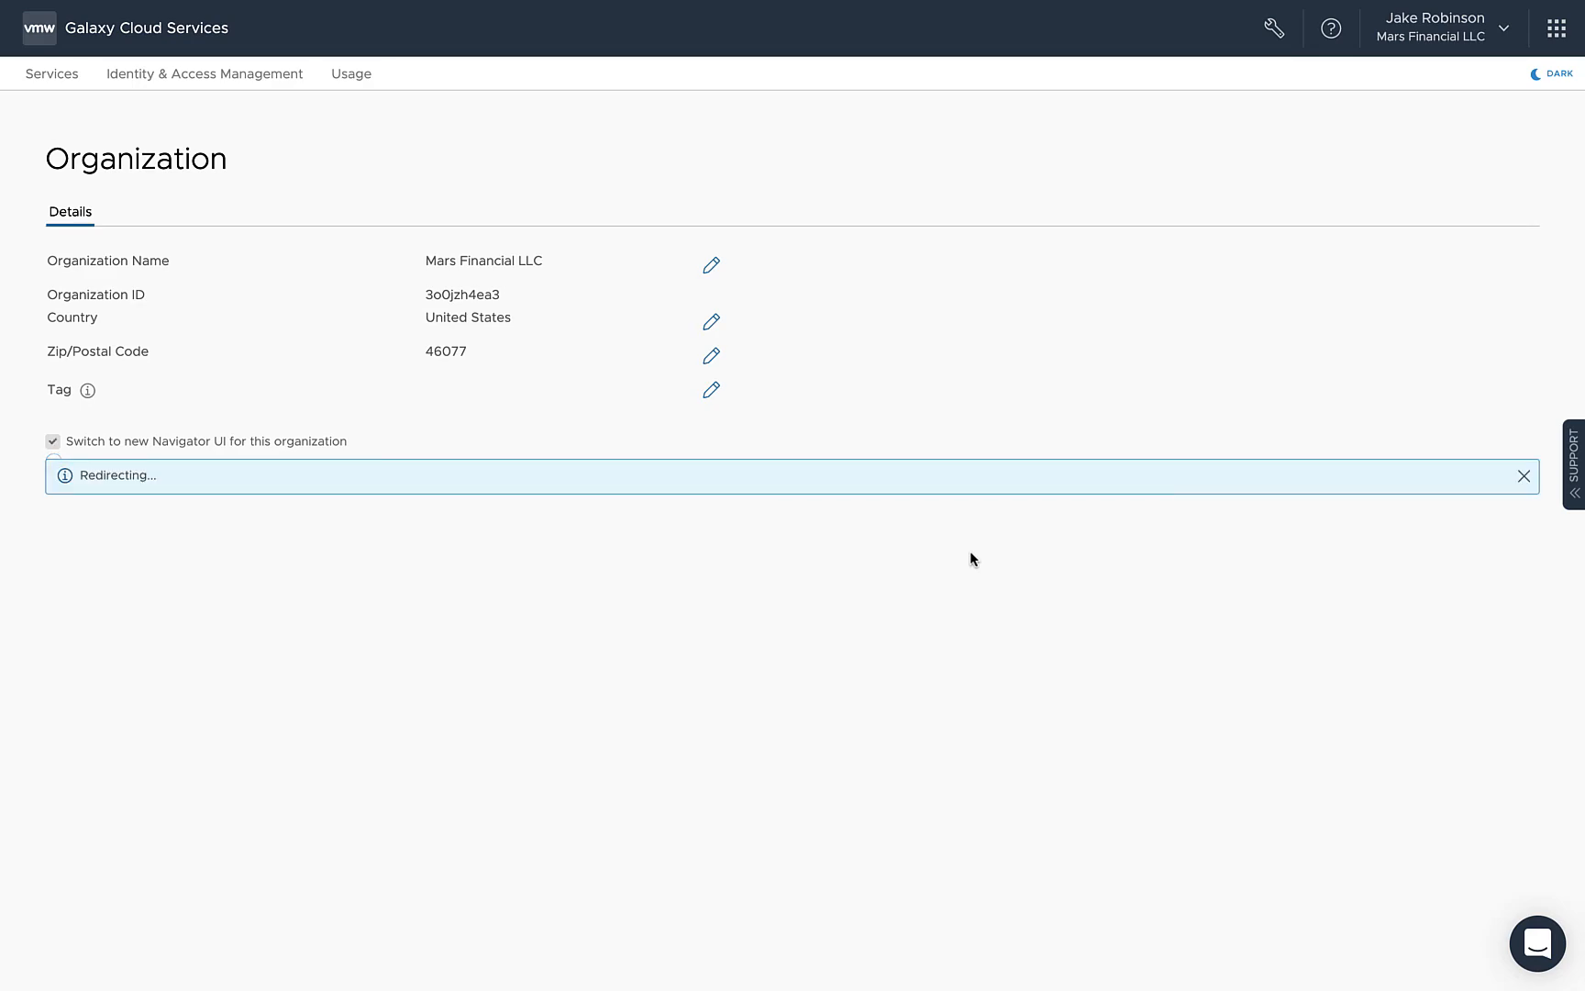